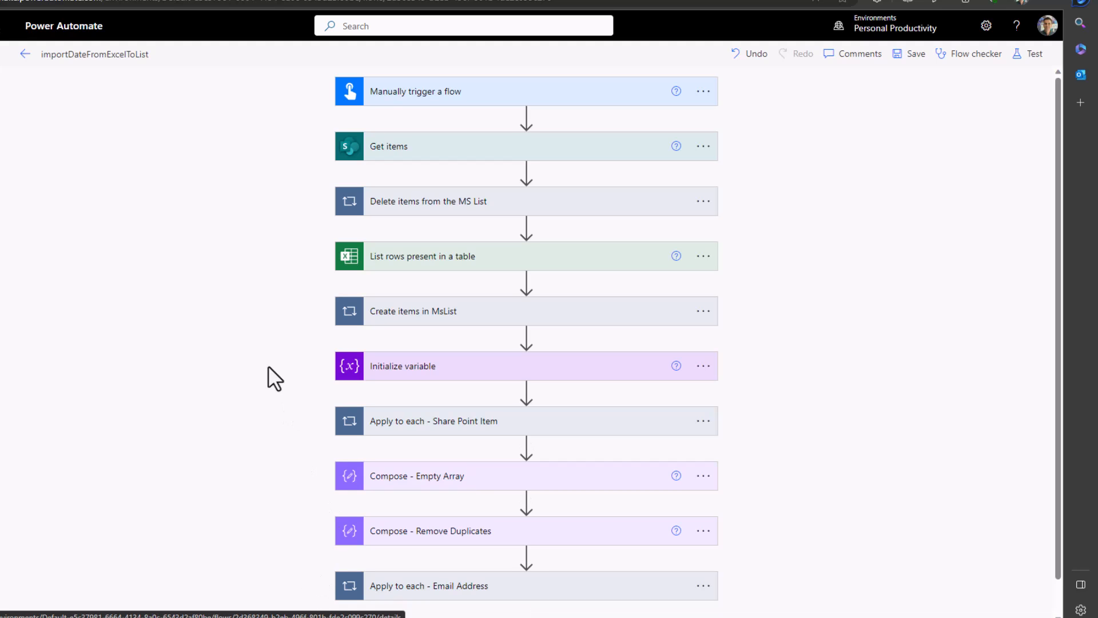
{"action": "mouse_move", "coordinate": [511, 217]}
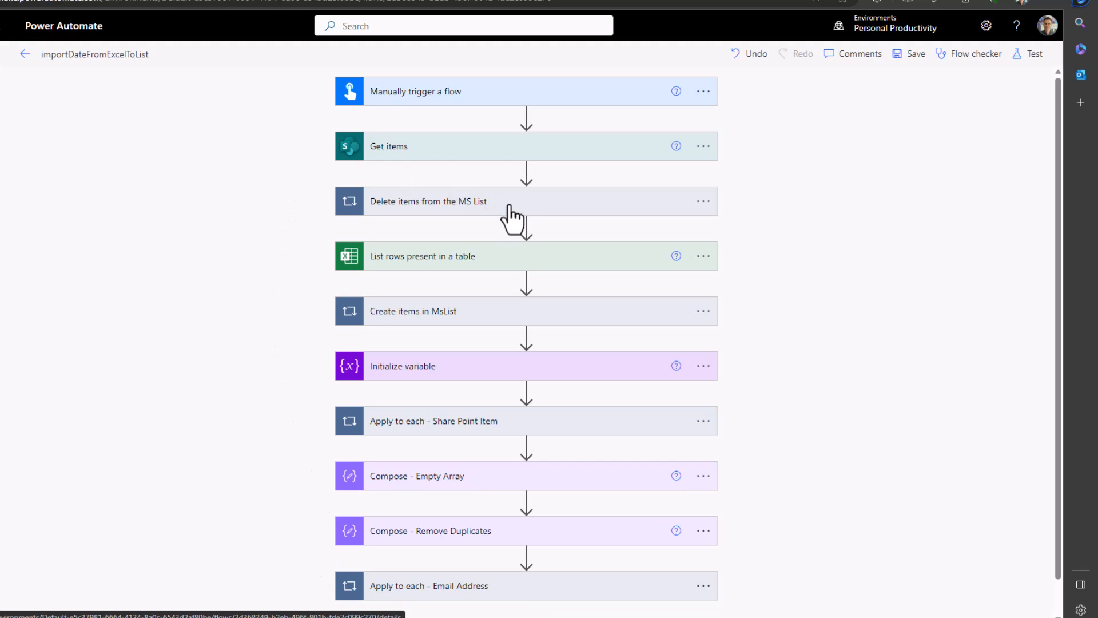
Expand 'List rows present in a table' to review its OneDrive AttendanceSheet.xlsx, Table1 settings
{"action": "scroll", "scroll_direction": "down", "scroll_amount": 3}
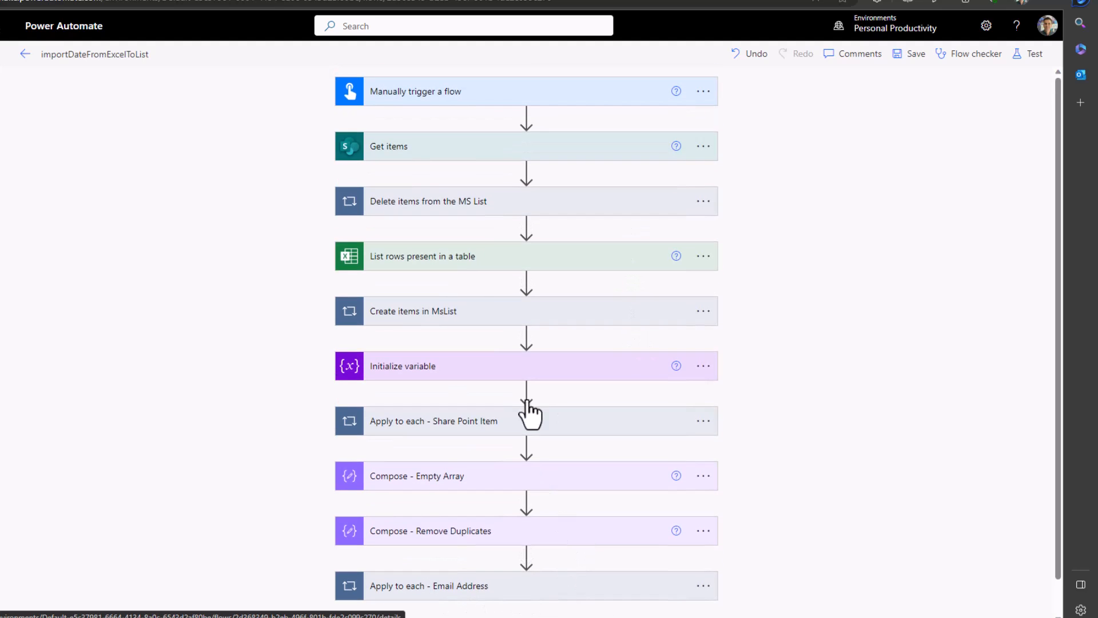
{"action": "left_click", "coordinate": [422, 255]}
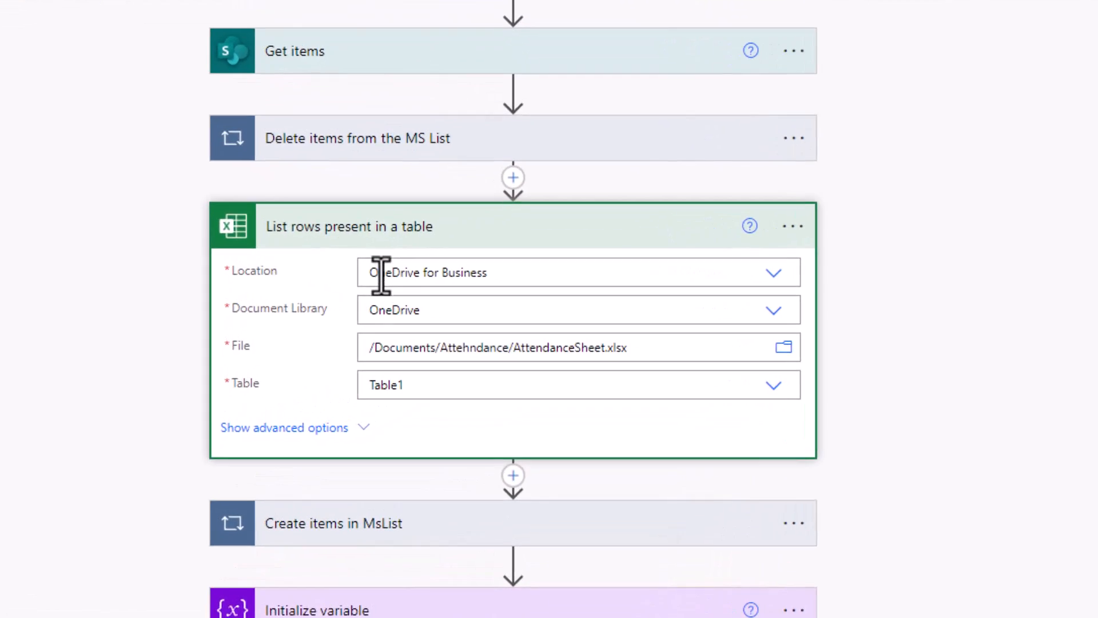
{"action": "double_click", "coordinate": [542, 350]}
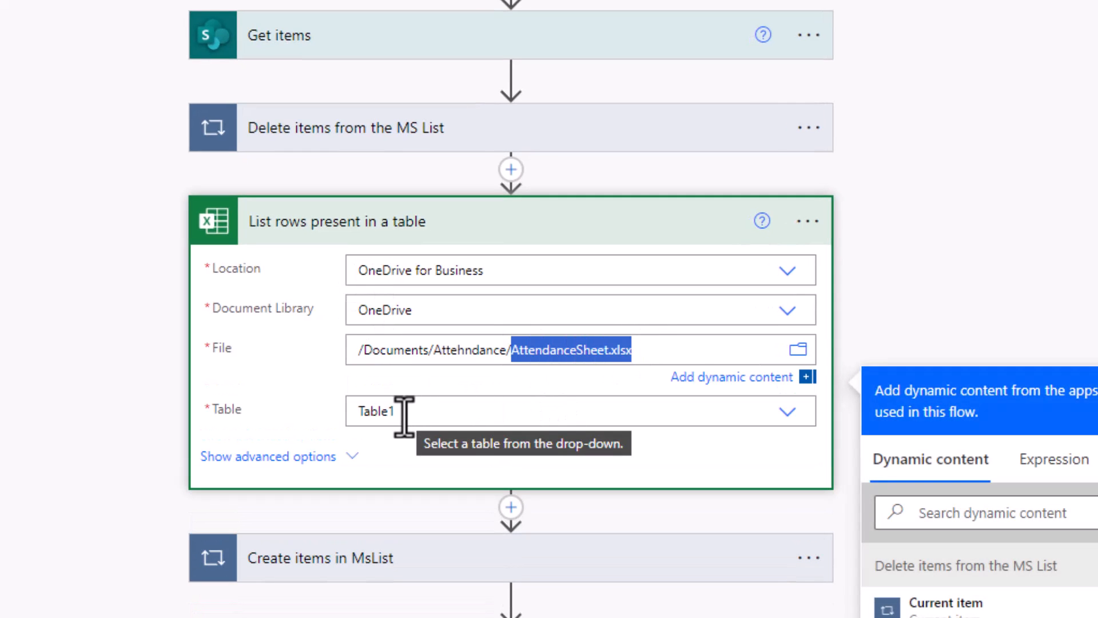
{"action": "mouse_move", "coordinate": [291, 426]}
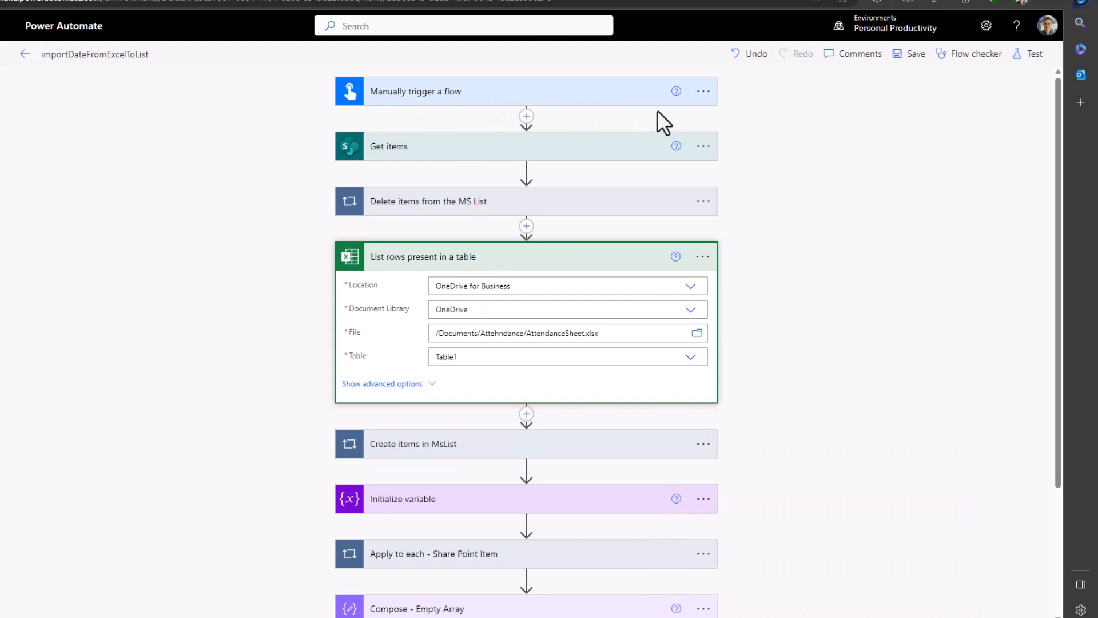
Delete the manual trigger from the flow and confirm its removal
{"action": "left_click", "coordinate": [702, 92]}
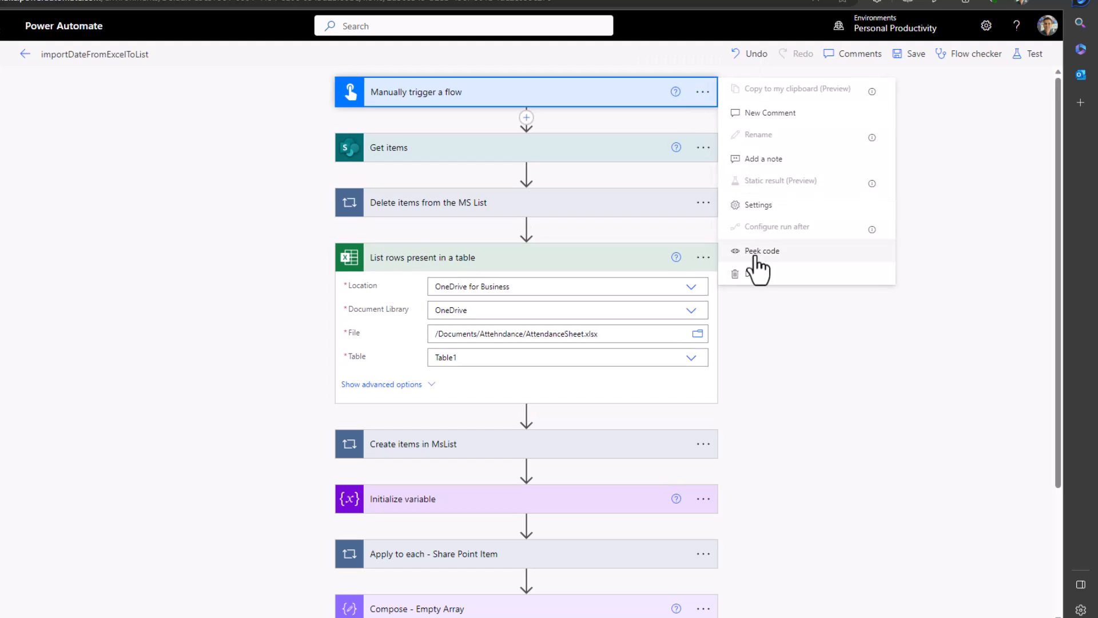
{"action": "left_click", "coordinate": [734, 273]}
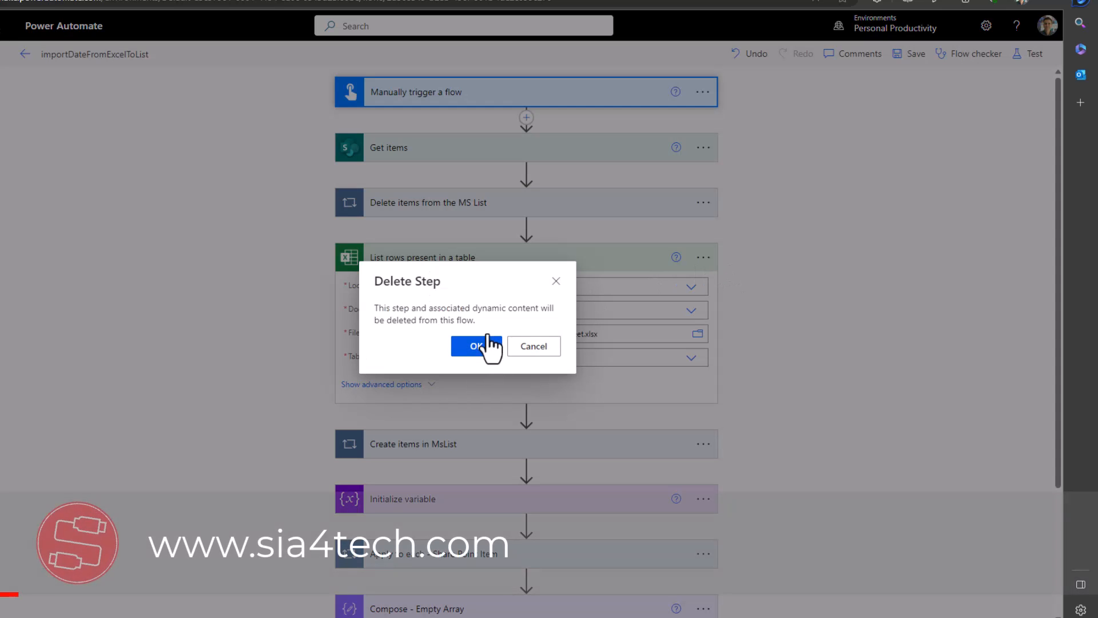
{"action": "left_click", "coordinate": [477, 346]}
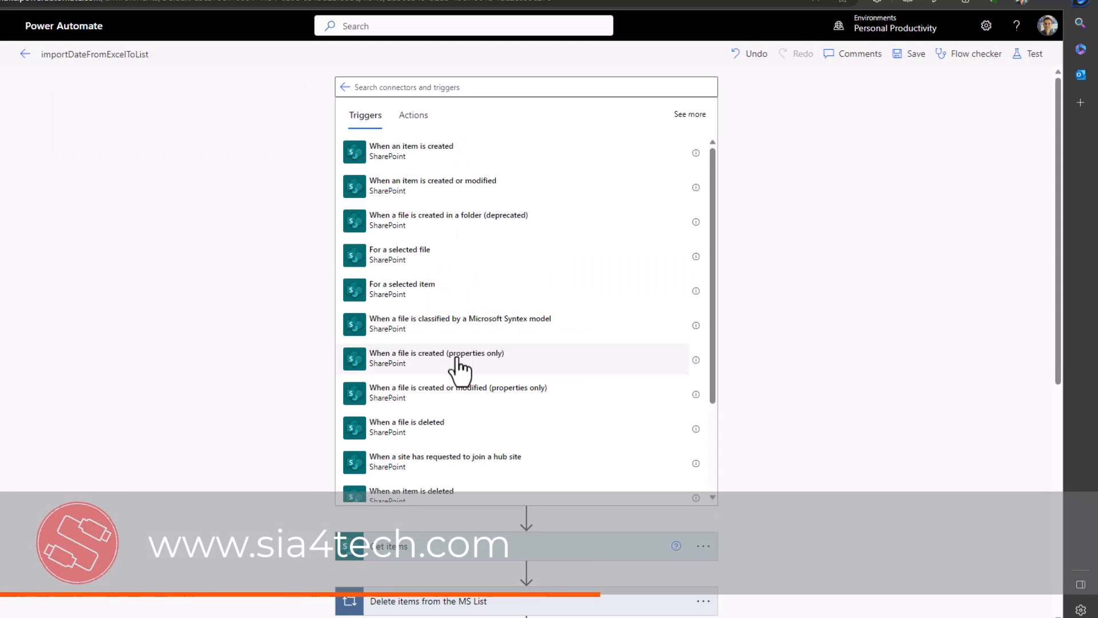
Add the SharePoint 'When a file is created (properties only)' trigger and browse its Folder picker
{"action": "left_click", "coordinate": [436, 357]}
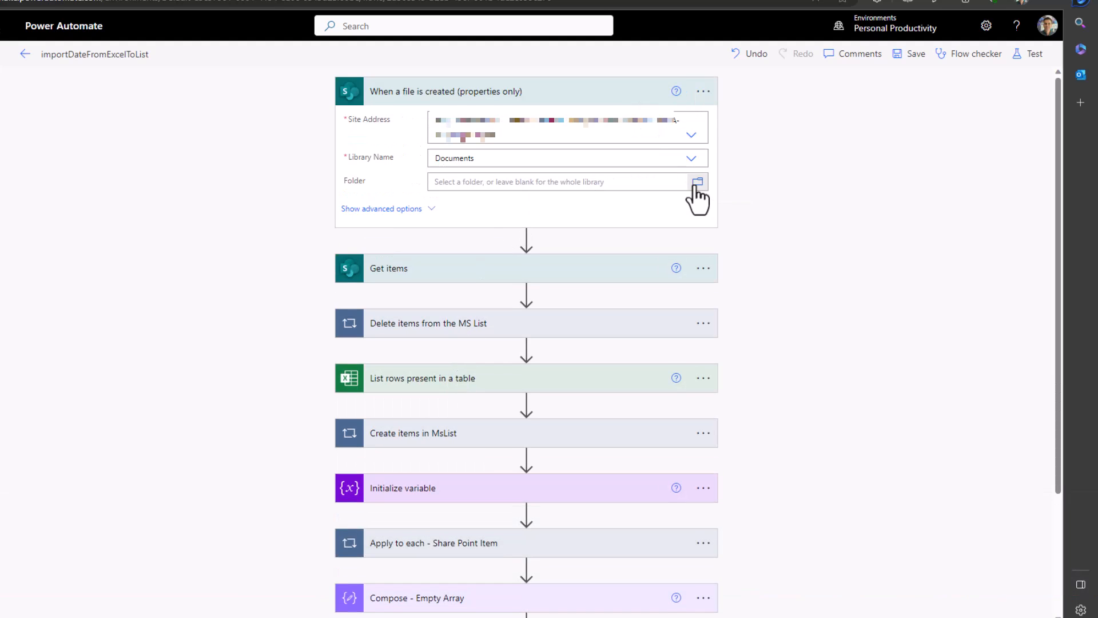
{"action": "left_click", "coordinate": [697, 182]}
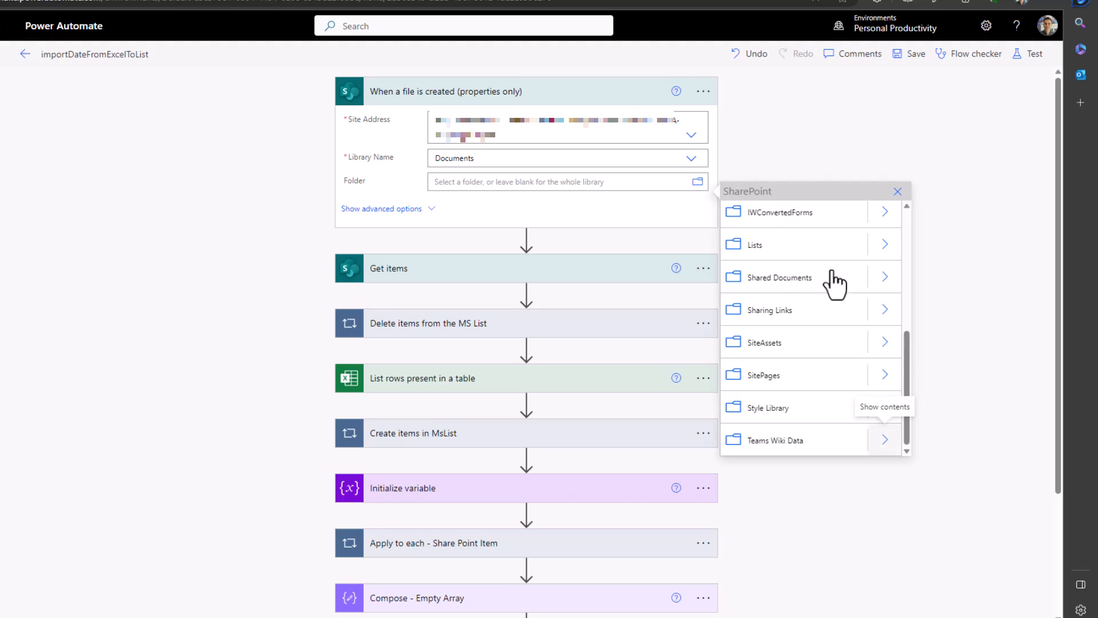
{"action": "left_click", "coordinate": [778, 277]}
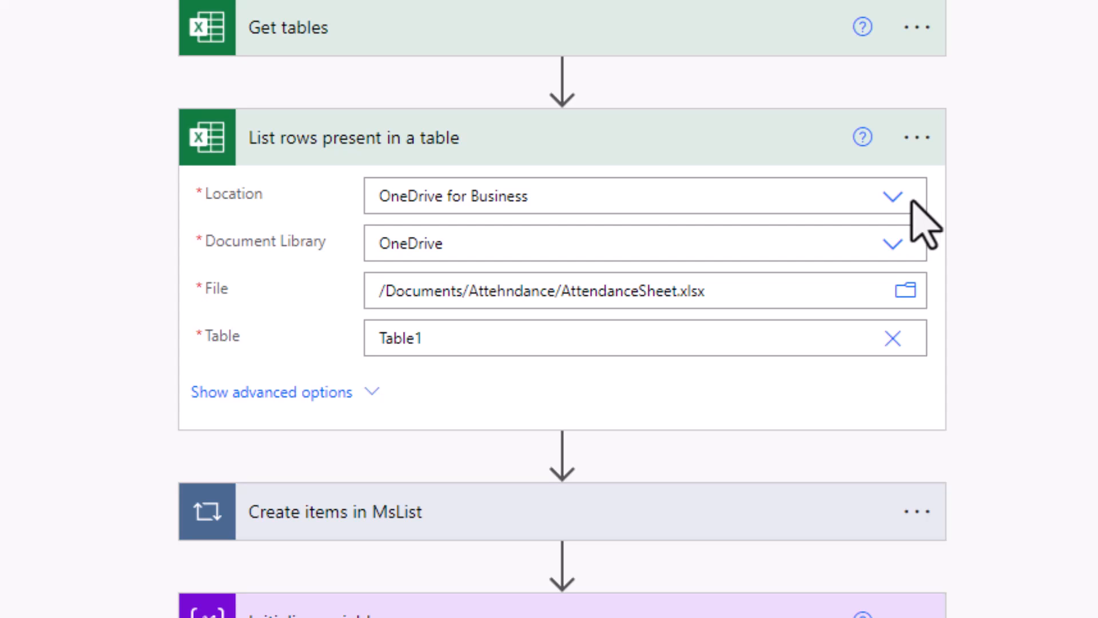
{"action": "mouse_move", "coordinate": [926, 226]}
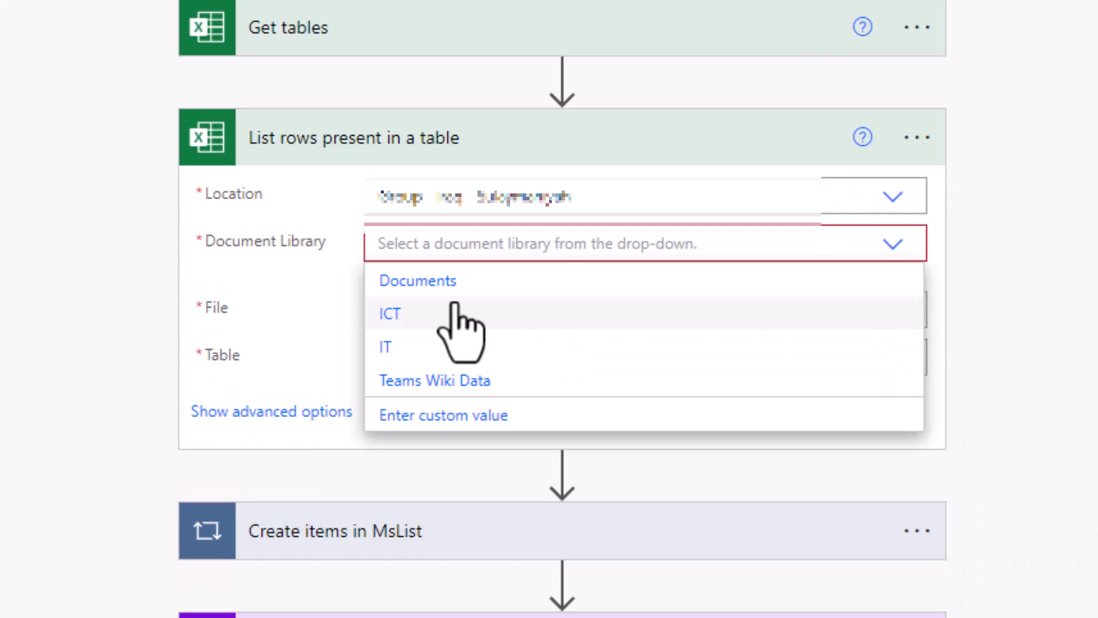
Set Document Library to Documents and insert the trigger's Folder path into File
{"action": "left_click", "coordinate": [416, 281]}
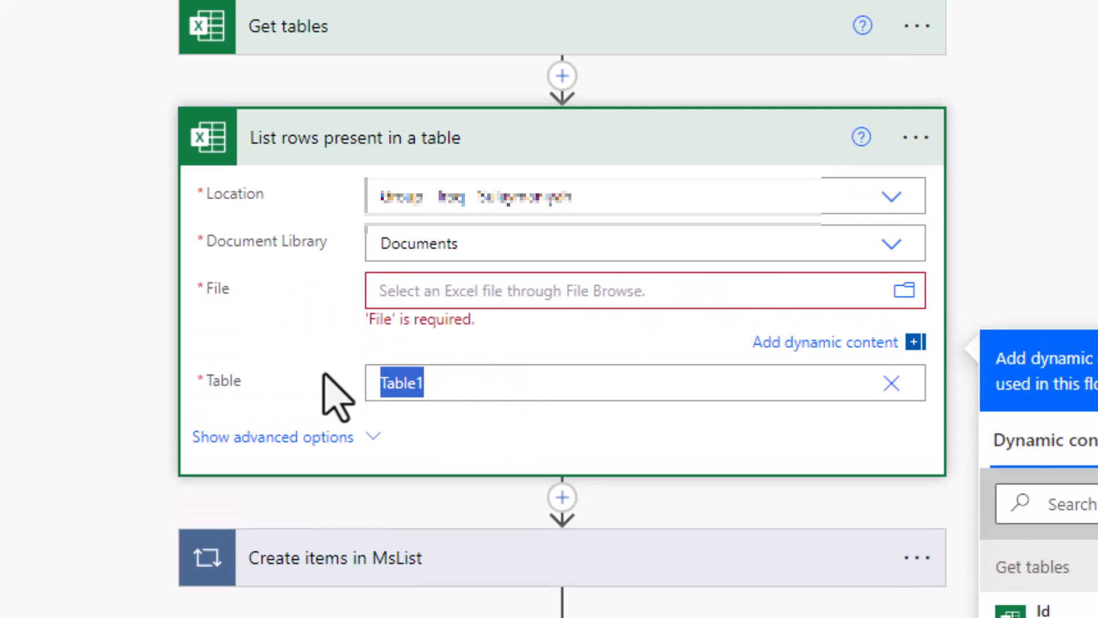
{"action": "left_click", "coordinate": [890, 384]}
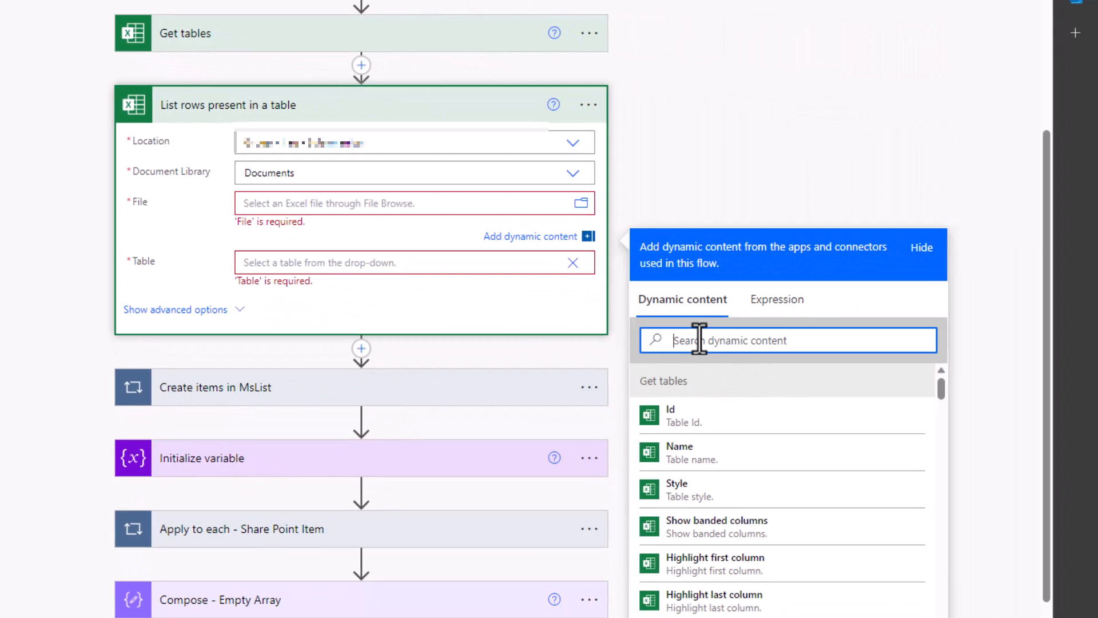
{"action": "type", "text": "folder"}
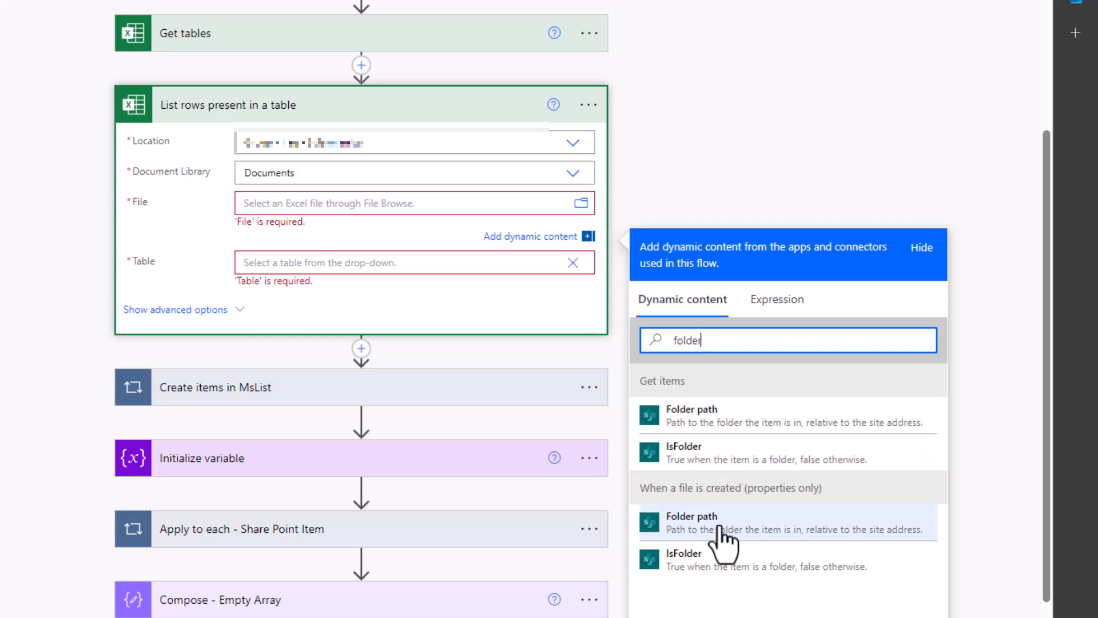
{"action": "left_click", "coordinate": [691, 523]}
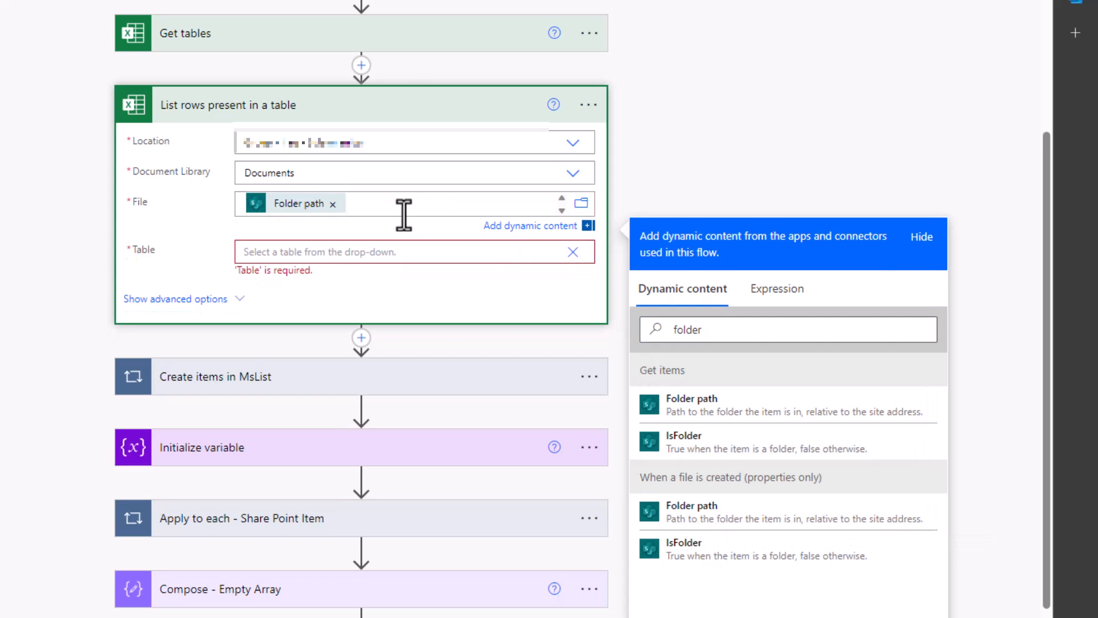
Append the trigger's File name with extension to the File value
{"action": "left_click", "coordinate": [787, 330]}
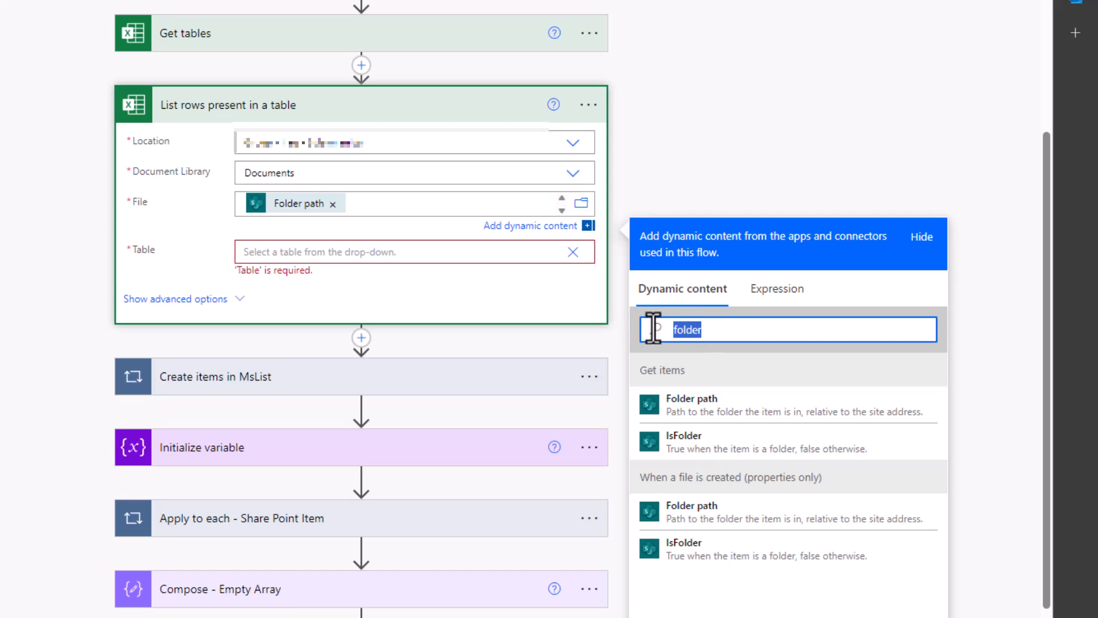
{"action": "type", "text": "file name"}
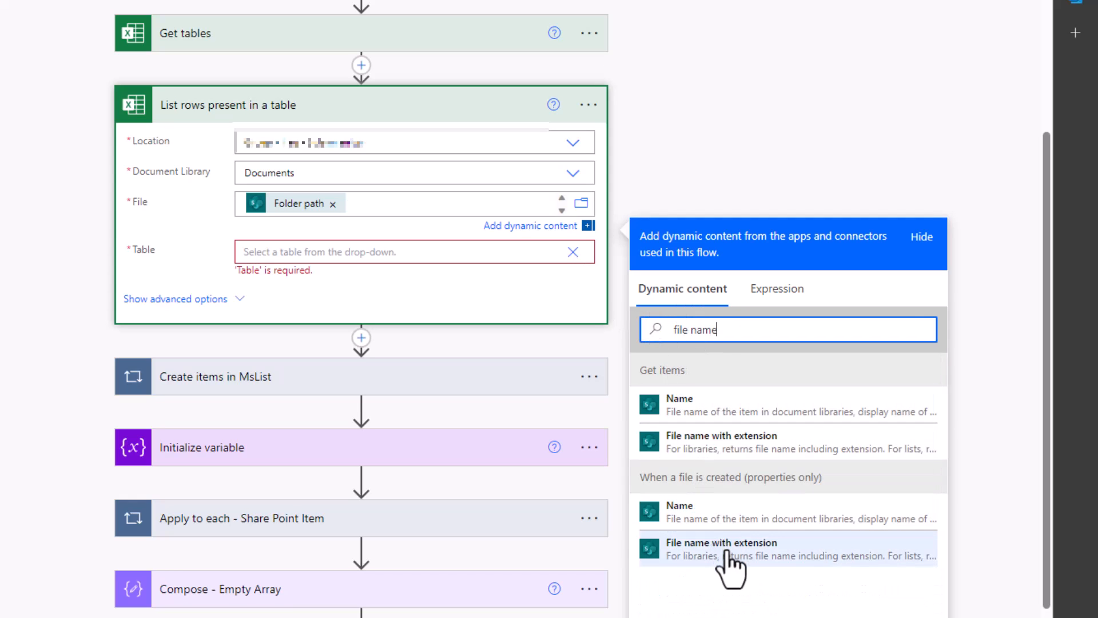
{"action": "left_click", "coordinate": [721, 547]}
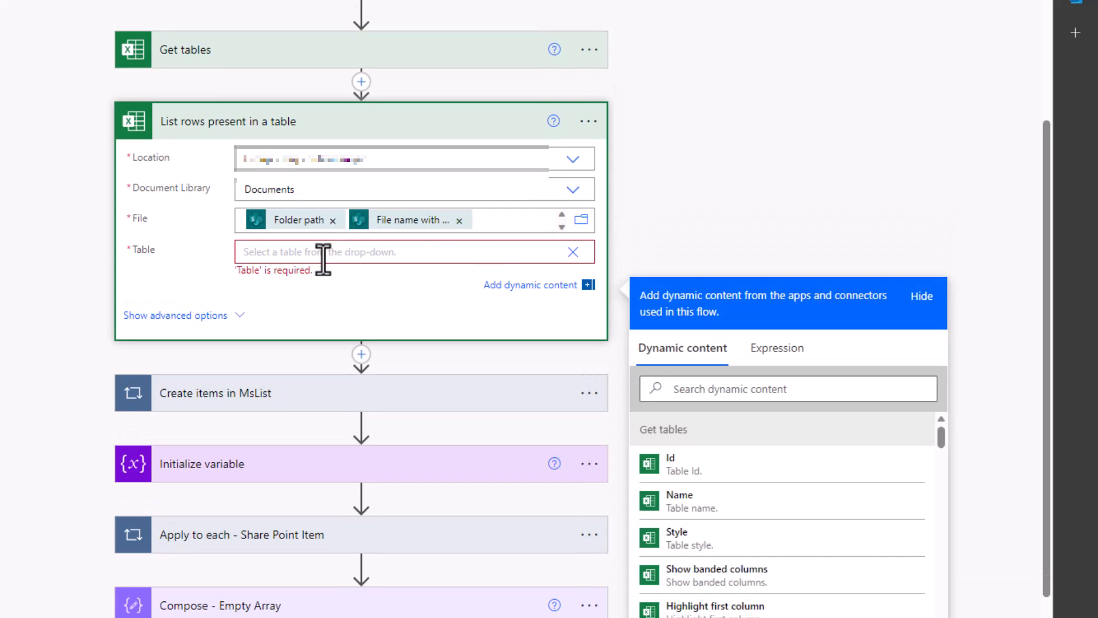
{"action": "mouse_move", "coordinate": [360, 83]}
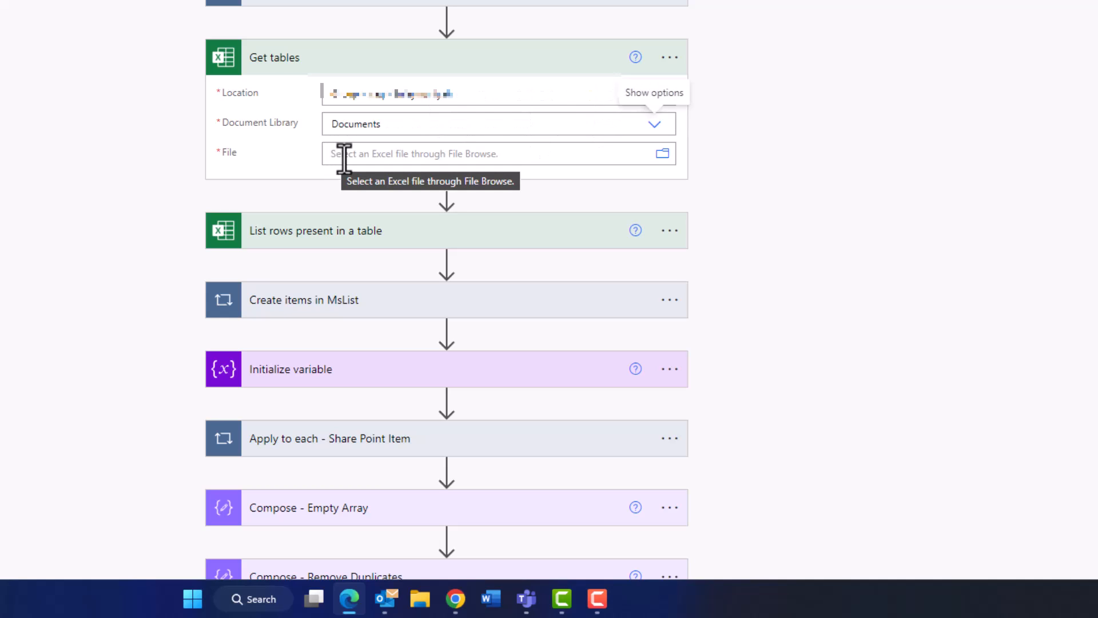
Start filling Get tables' File by searching dynamic content for the folder value
{"action": "left_click", "coordinate": [491, 153]}
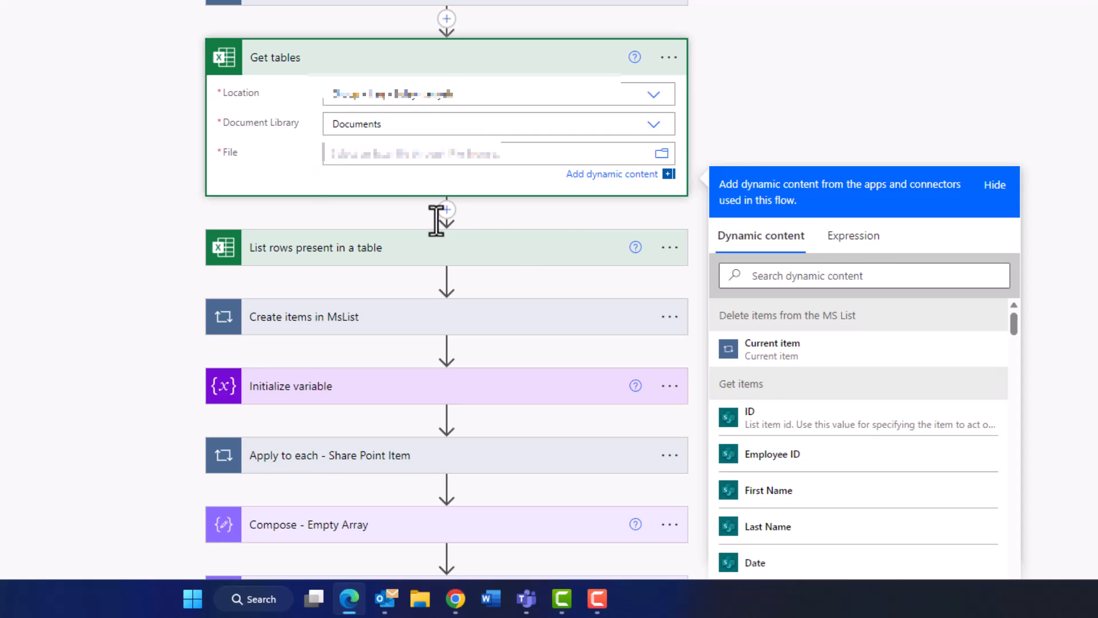
{"action": "type", "text": "FOLD"}
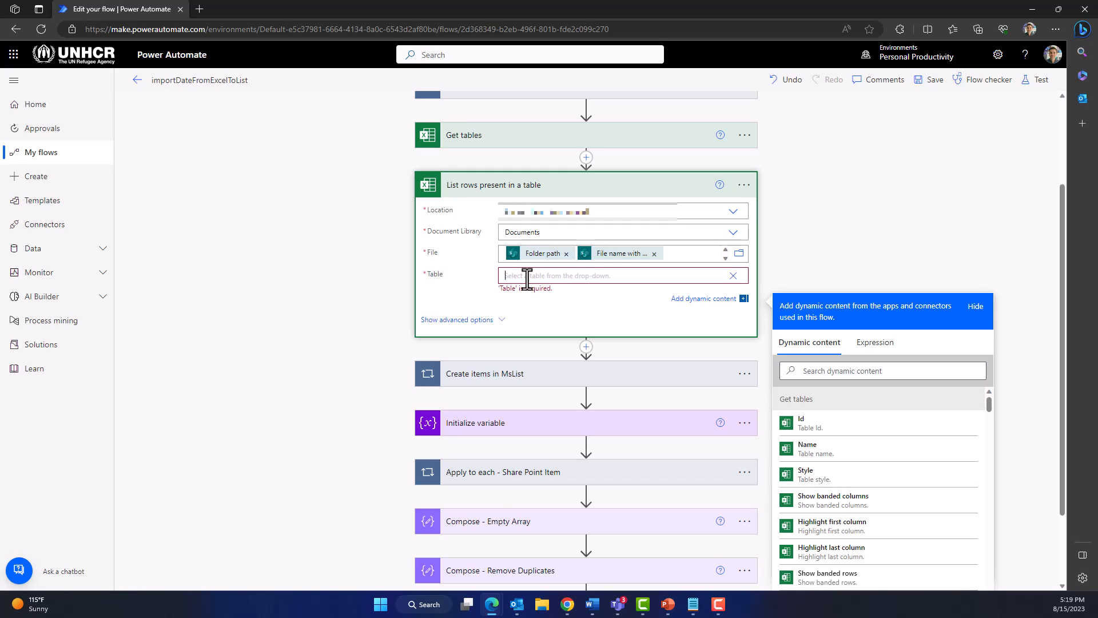
Set Table to expression outputs('Get tables')?['body/value'][0]['name'] and save the flow
{"action": "left_click", "coordinate": [620, 211]}
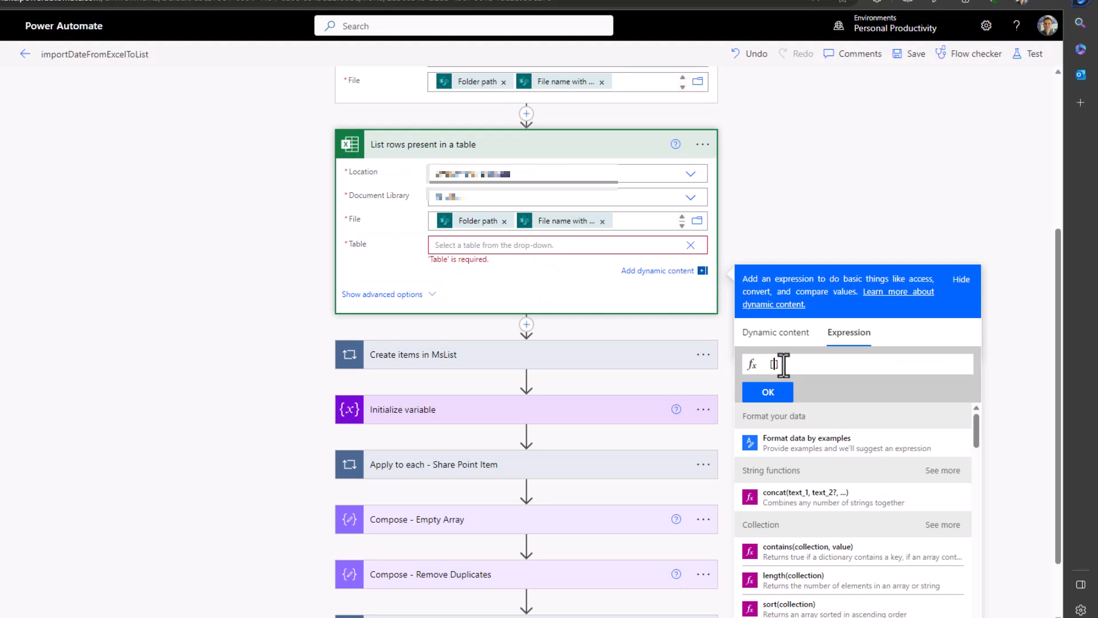
{"action": "type", "text": "0"}
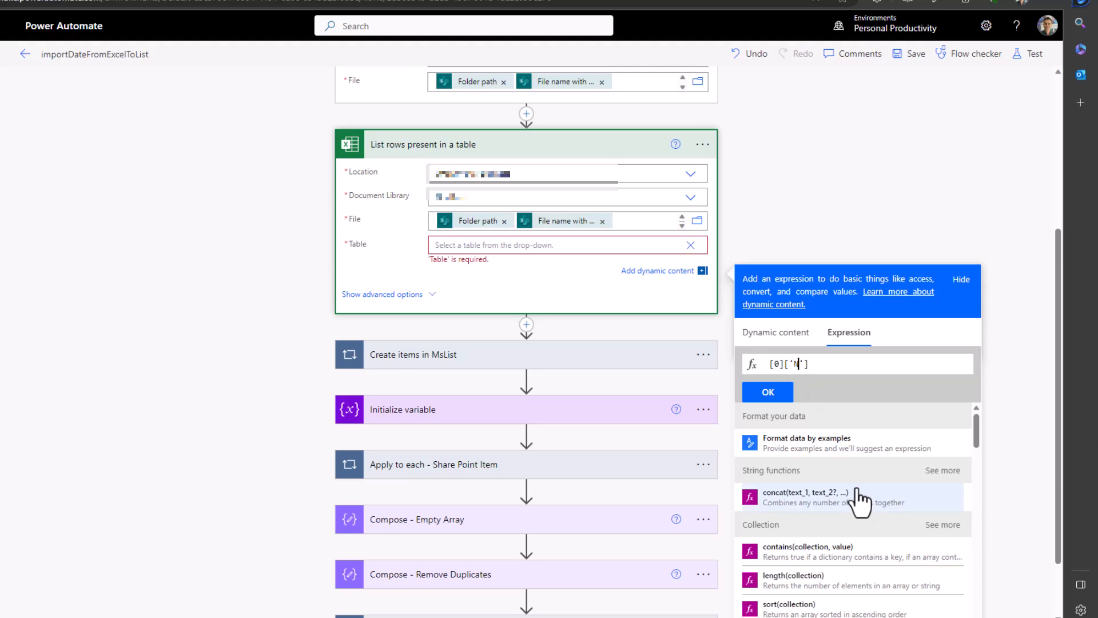
{"action": "type", "text": "ame"}
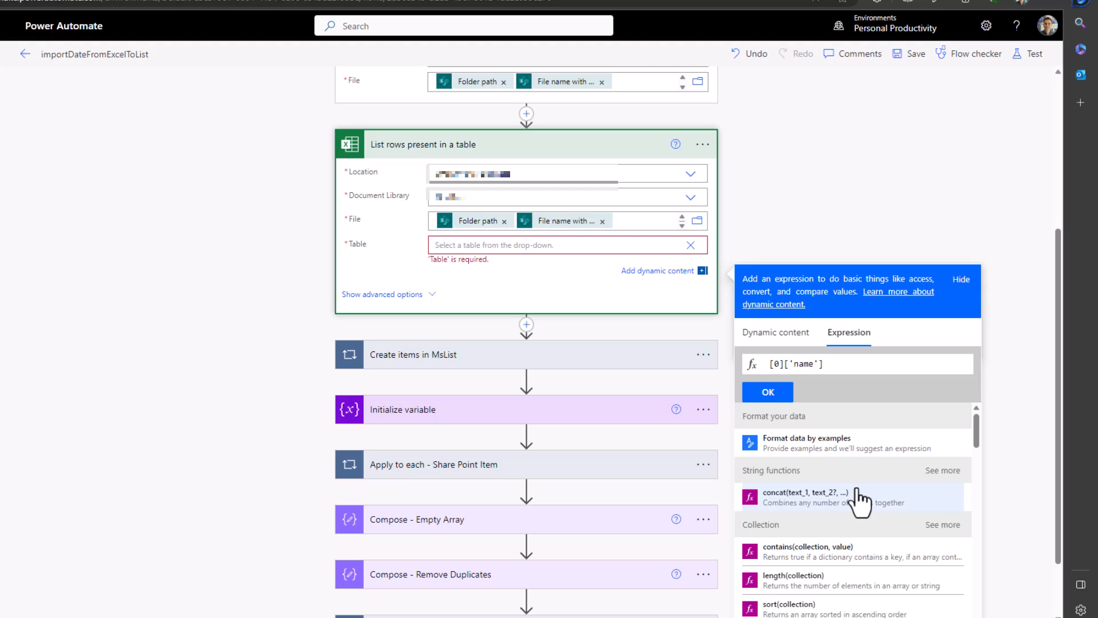
{"action": "mouse_move", "coordinate": [823, 412]}
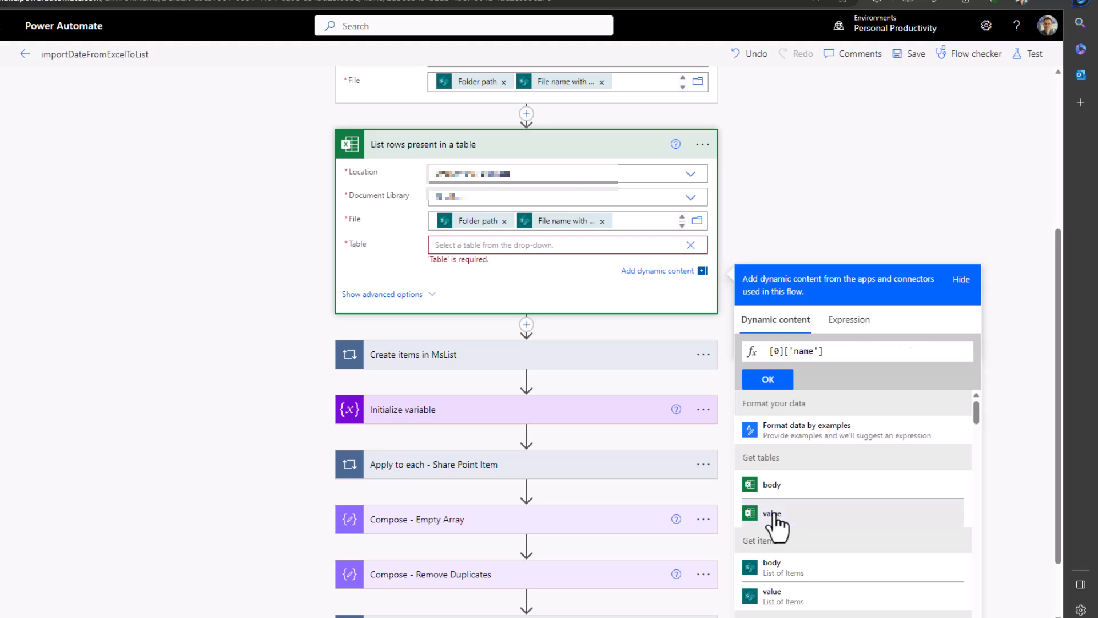
{"action": "left_click", "coordinate": [772, 513]}
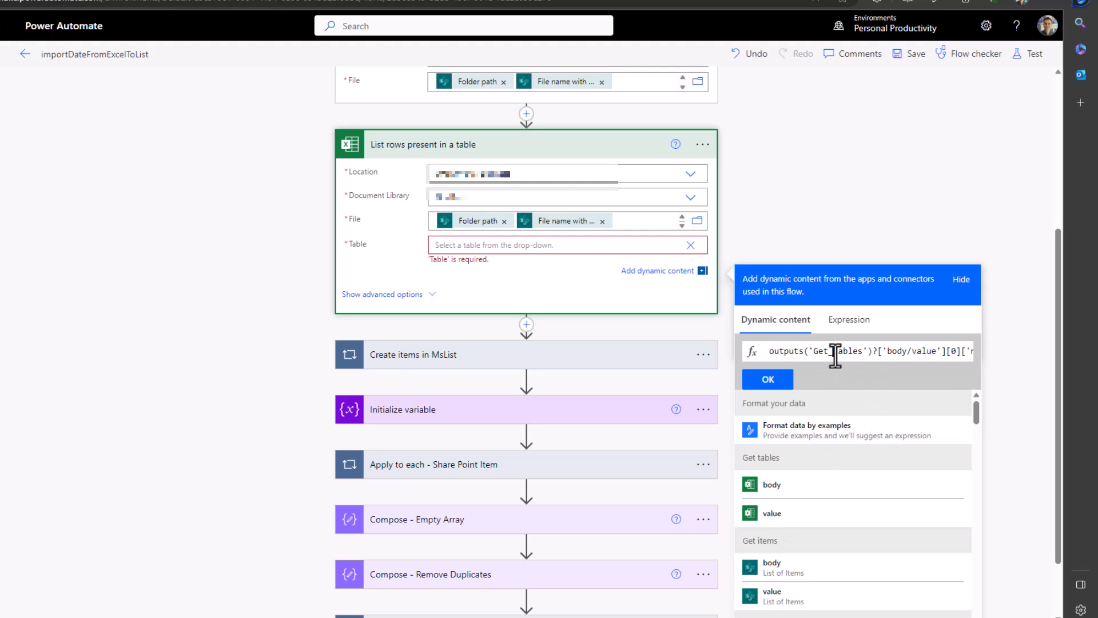
{"action": "left_click", "coordinate": [767, 379]}
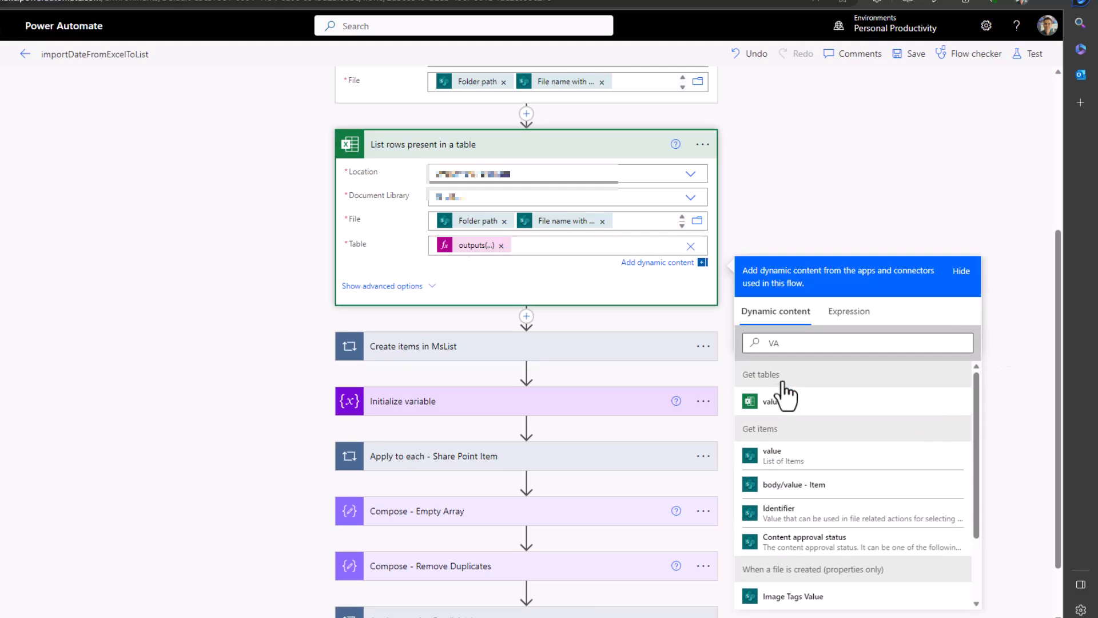
{"action": "mouse_move", "coordinate": [748, 180]}
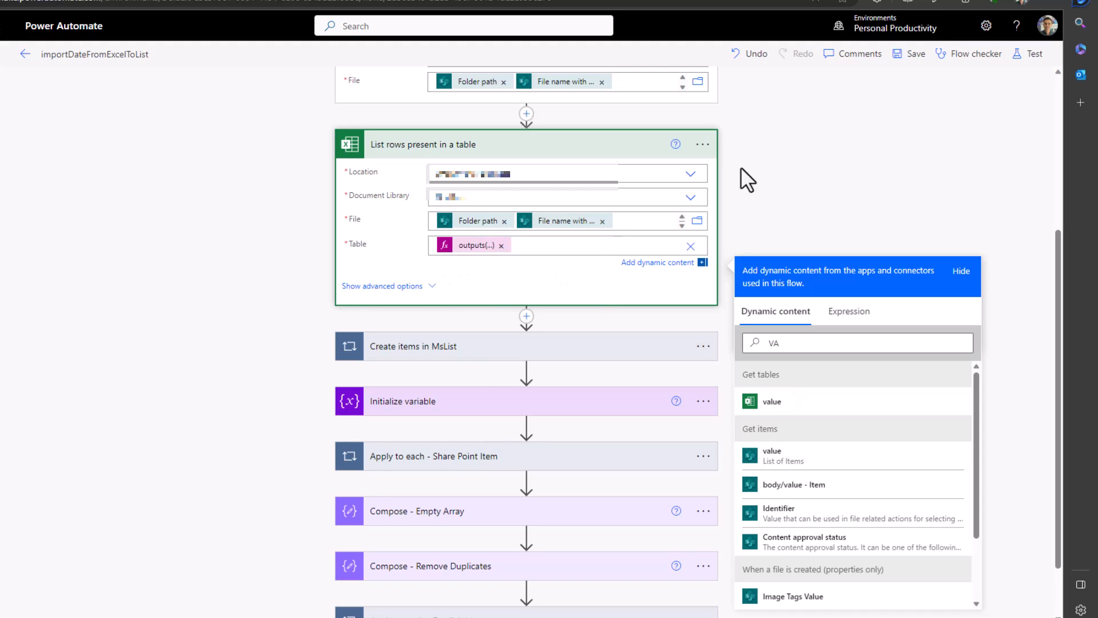
{"action": "left_click", "coordinate": [913, 53]}
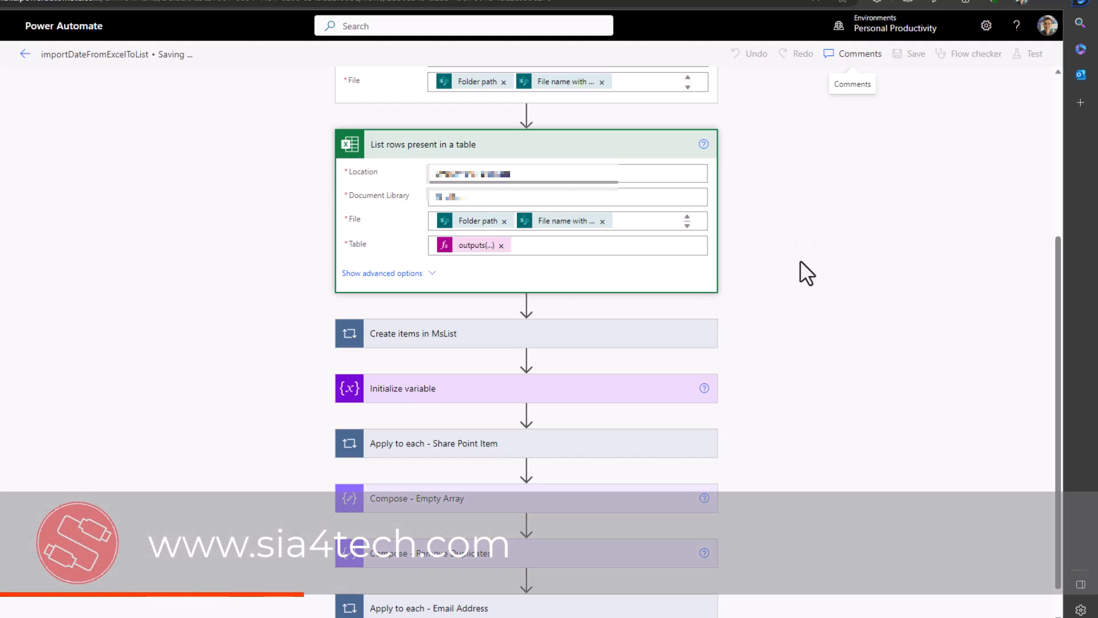
Save and test the flow, then review the List rows step's run outputs
{"action": "left_click", "coordinate": [914, 54]}
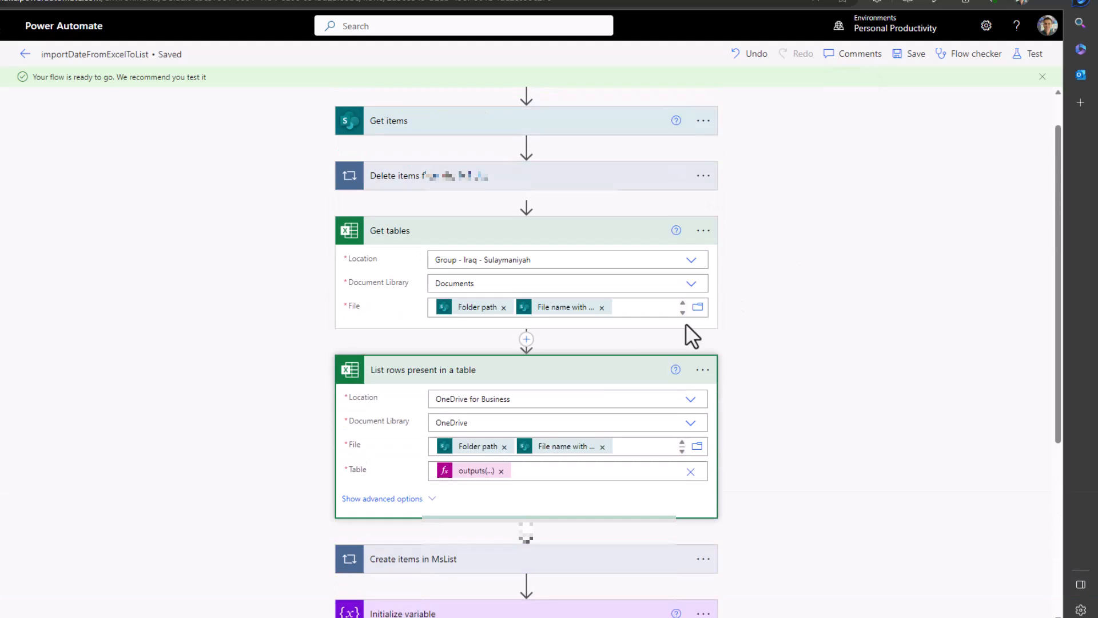
{"action": "scroll", "scroll_direction": "down", "scroll_amount": 3}
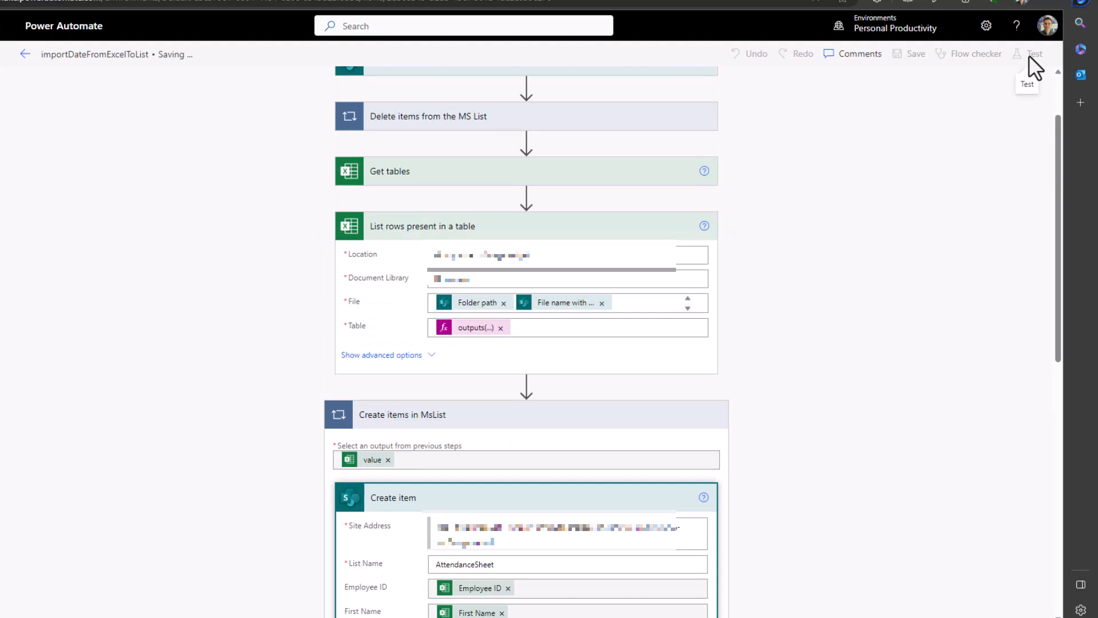
{"action": "left_click", "coordinate": [913, 54]}
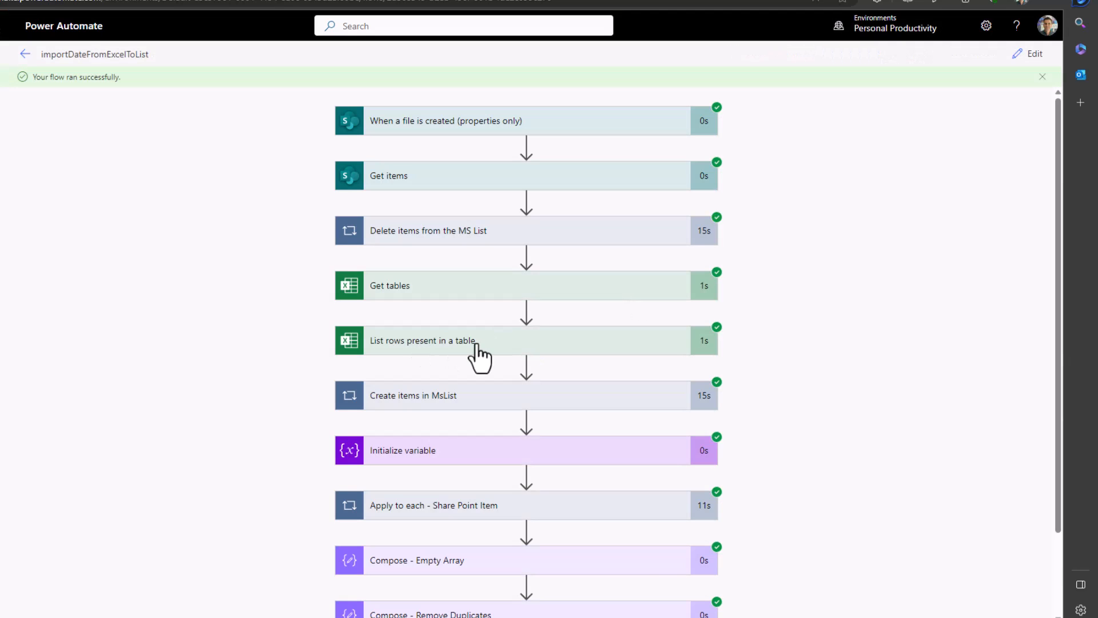
{"action": "left_click", "coordinate": [483, 341]}
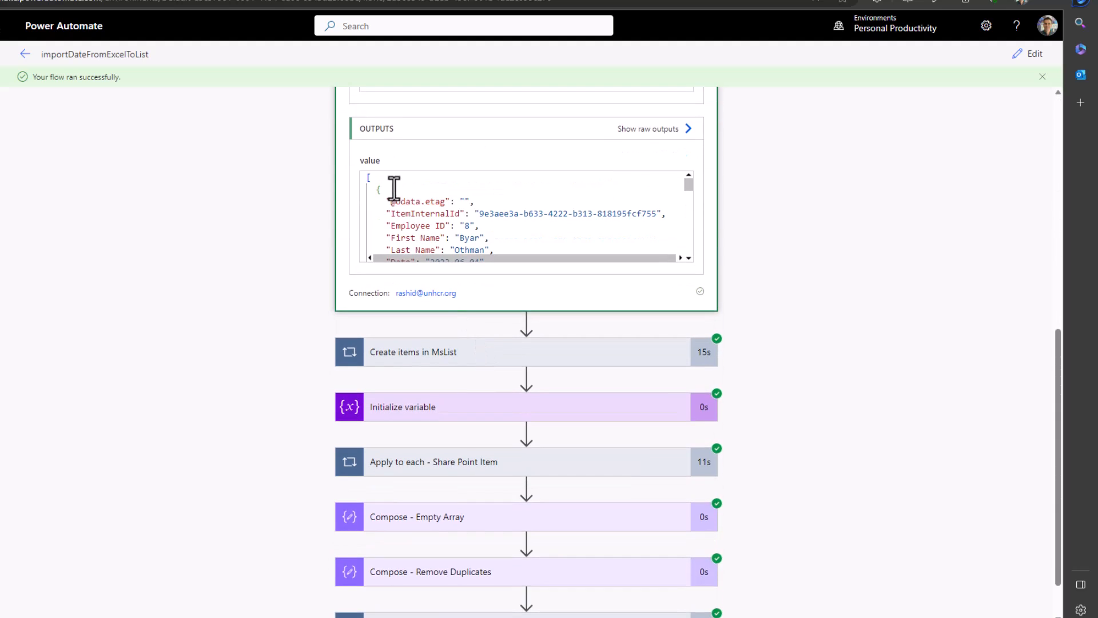
{"action": "left_click_drag", "start_coordinate": [393, 185], "coordinate": [488, 250]}
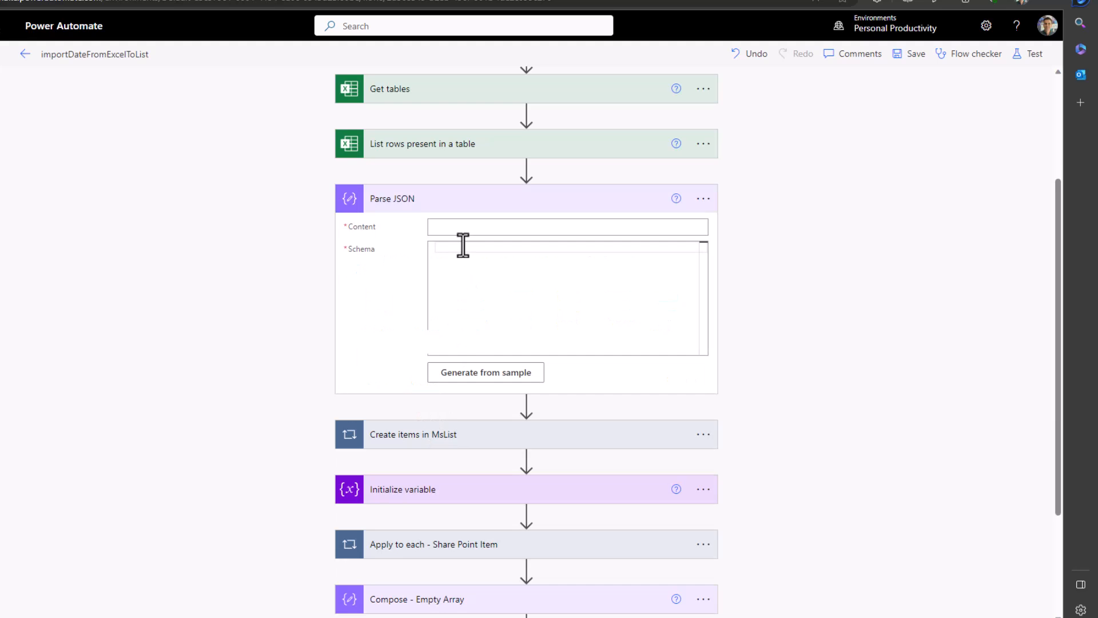
Set Parse JSON Content to List rows value and generate its schema from sample data
{"action": "left_click", "coordinate": [566, 227]}
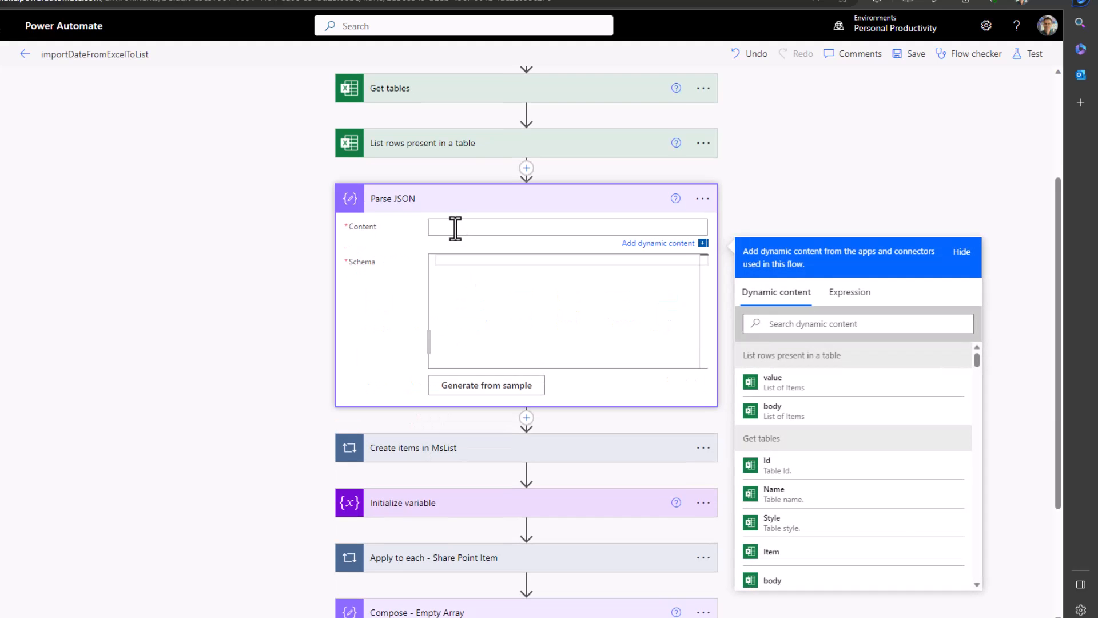
{"action": "mouse_move", "coordinate": [770, 382]}
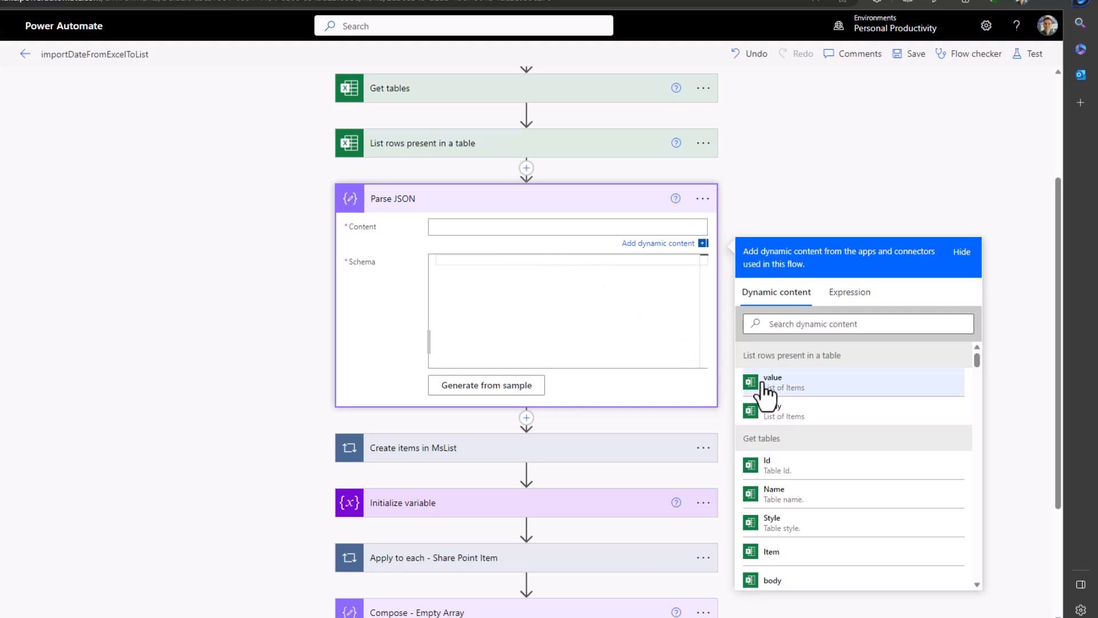
{"action": "left_click", "coordinate": [772, 382]}
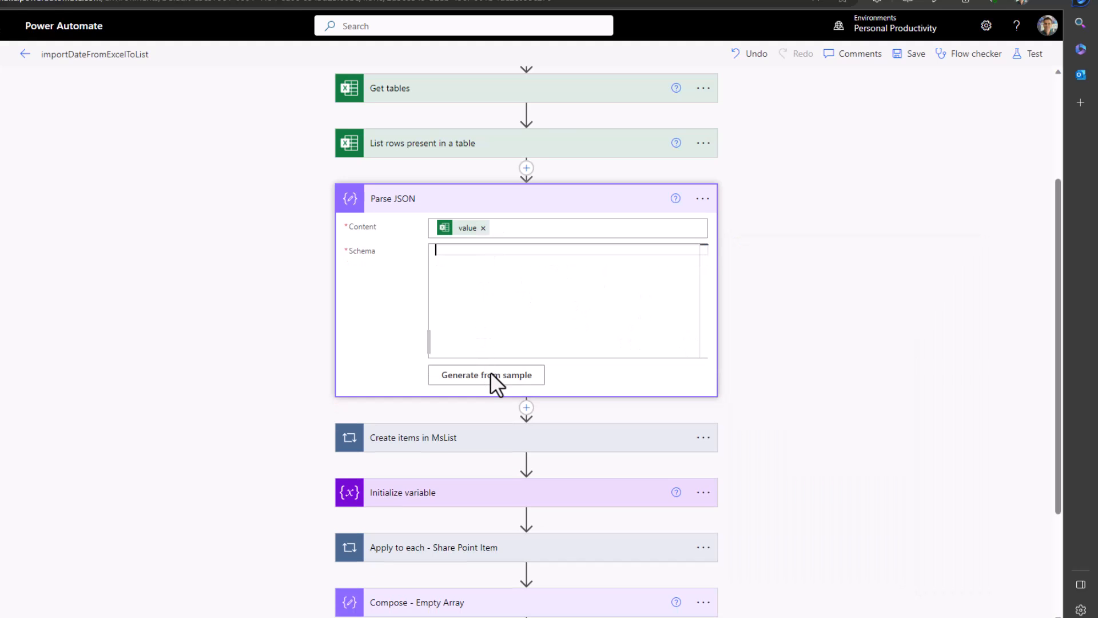
{"action": "left_click", "coordinate": [485, 375]}
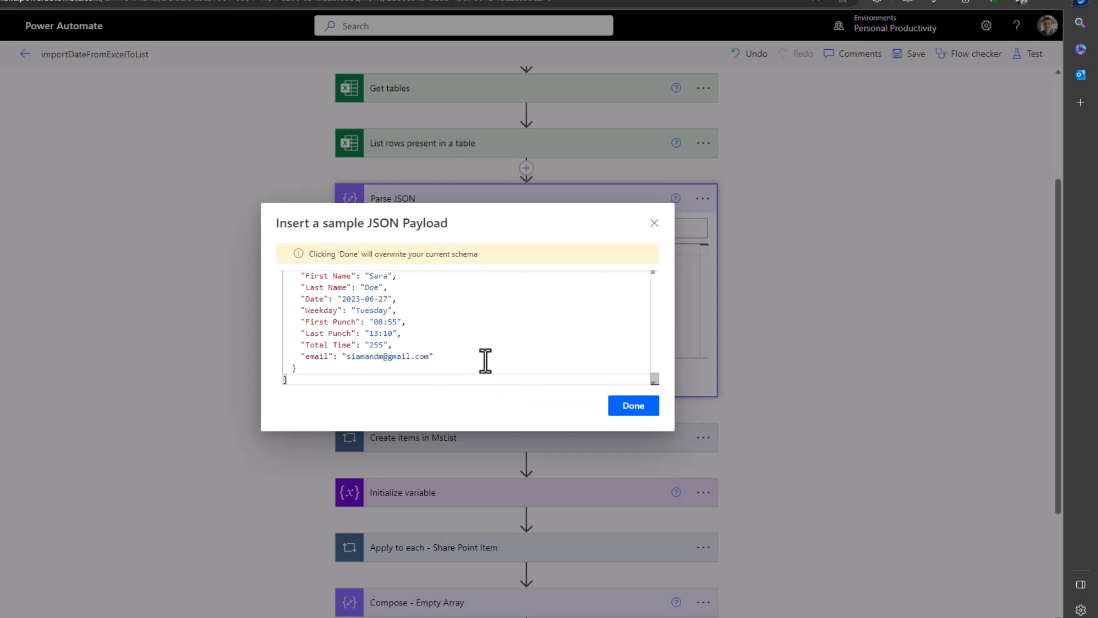
{"action": "left_click", "coordinate": [632, 405]}
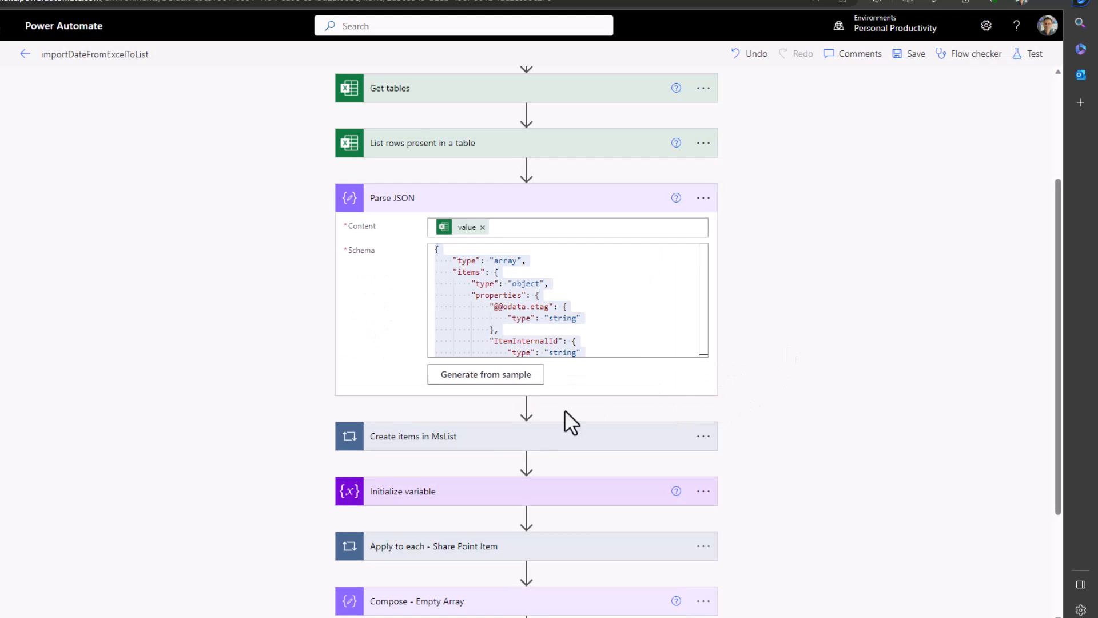
Make the 'Create items in MsList' loop iterate over the Parse JSON Body
{"action": "left_click", "coordinate": [413, 436]}
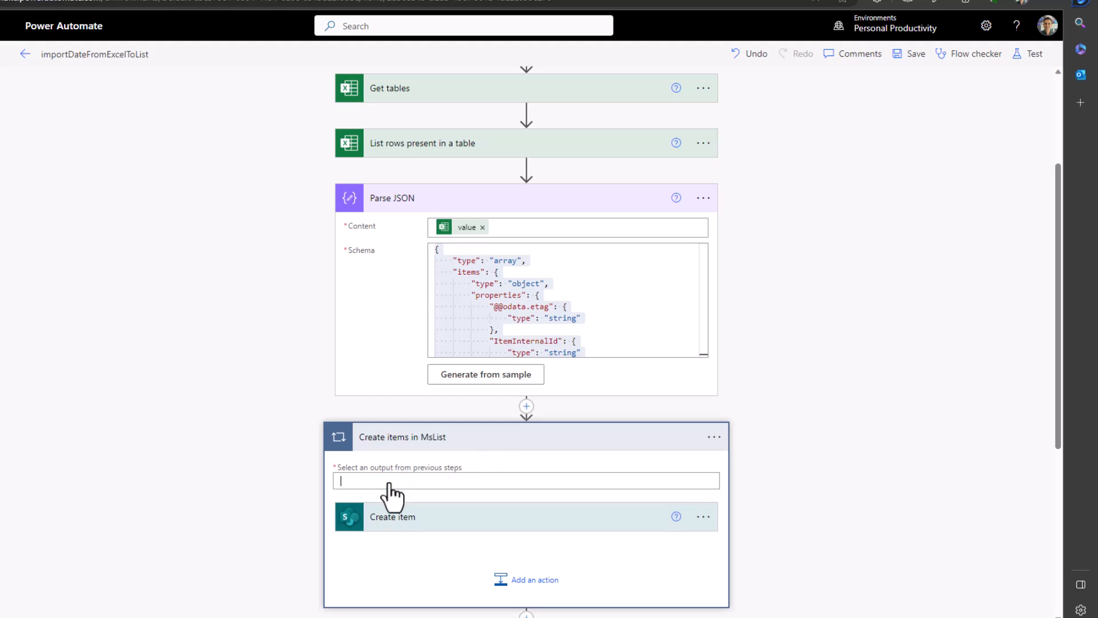
{"action": "left_click", "coordinate": [523, 480]}
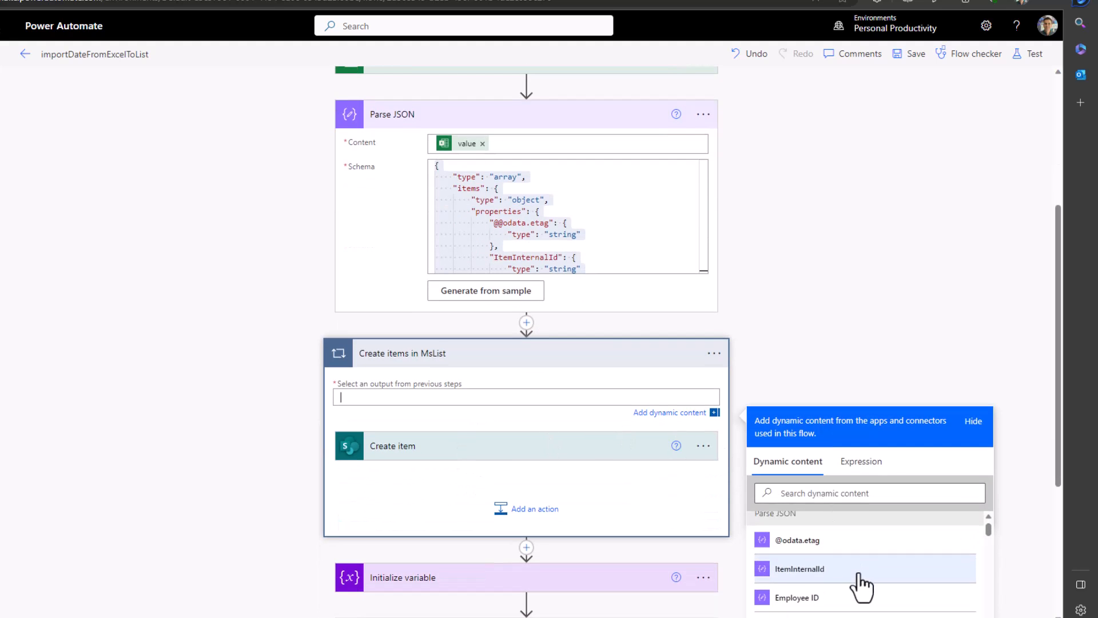
{"action": "scroll", "scroll_direction": "down", "scroll_amount": 3}
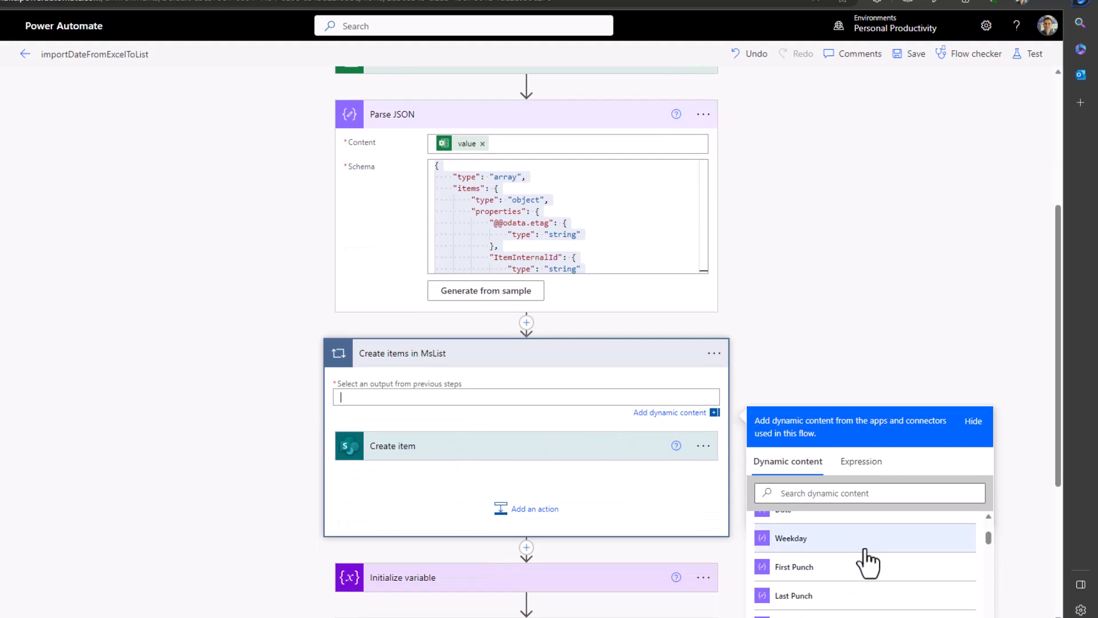
{"action": "left_click", "coordinate": [781, 528]}
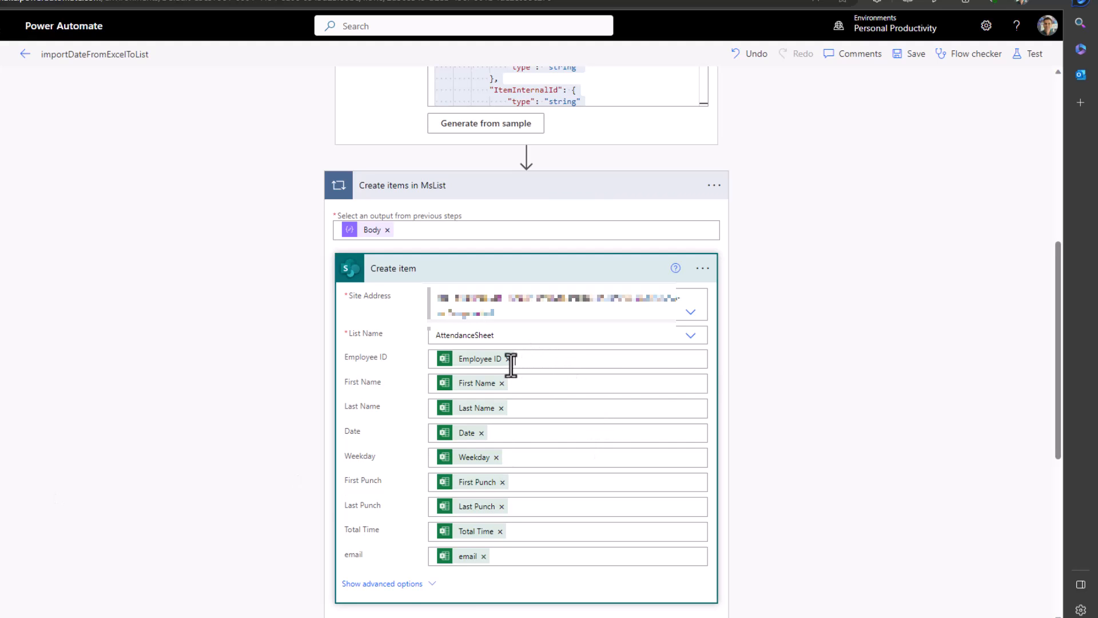
Remap Create item's Employee ID to the parsed Employee ID and clear the old First Name
{"action": "left_click", "coordinate": [511, 358]}
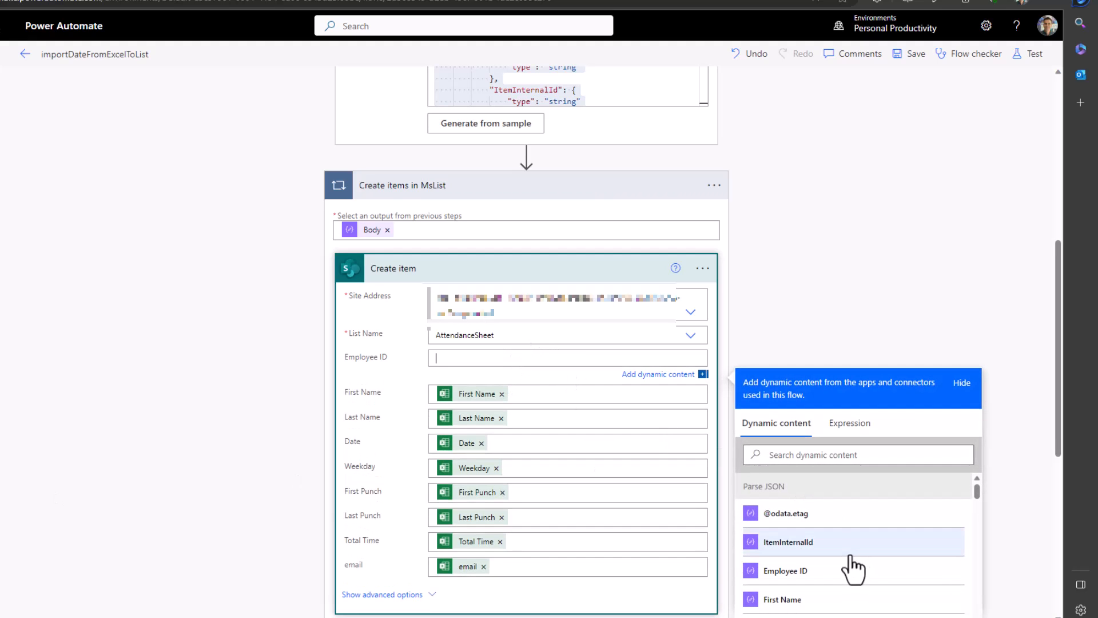
{"action": "left_click", "coordinate": [785, 570]}
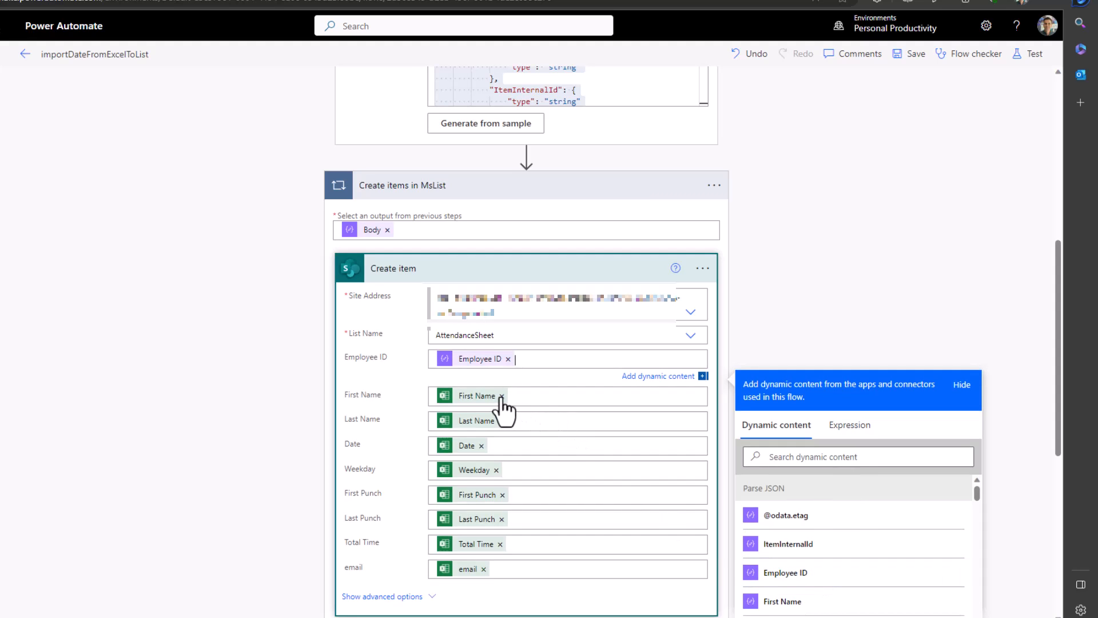
{"action": "left_click", "coordinate": [502, 395]}
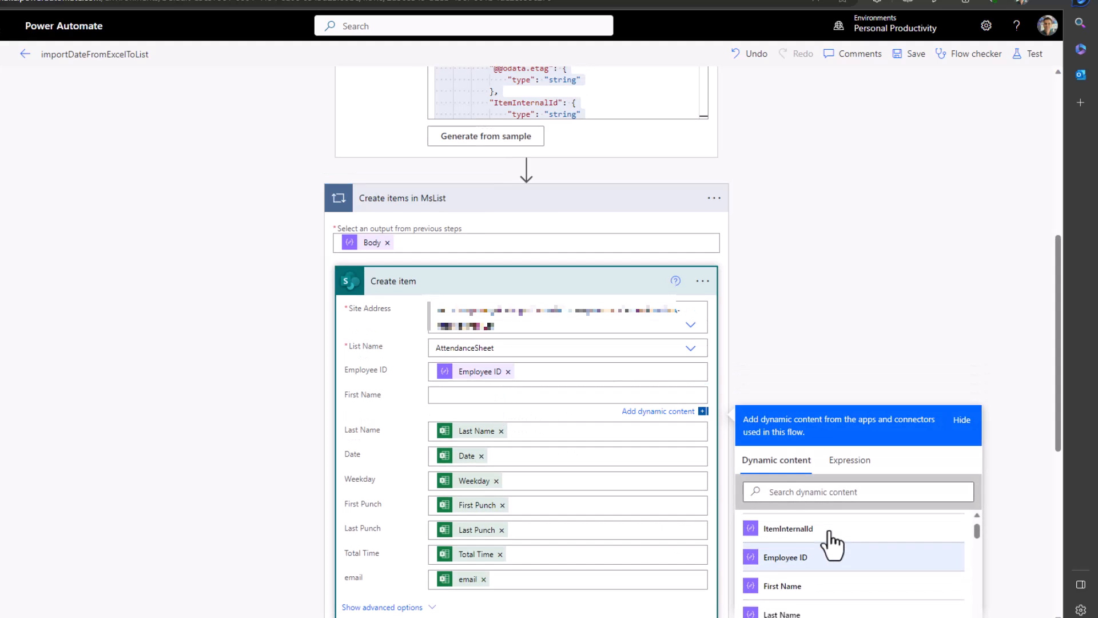